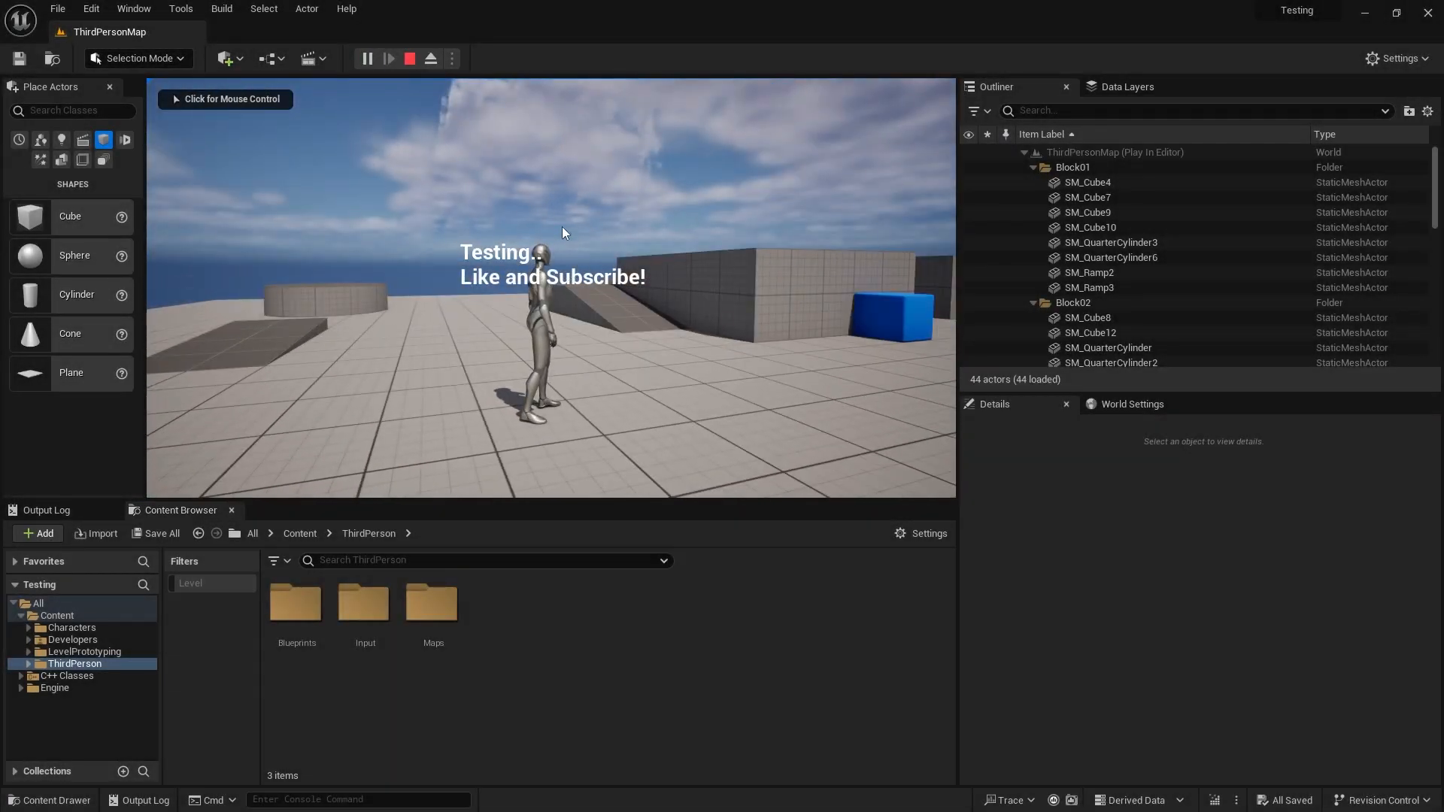
Step: Stop the running Play In Editor session
left_click(409, 59)
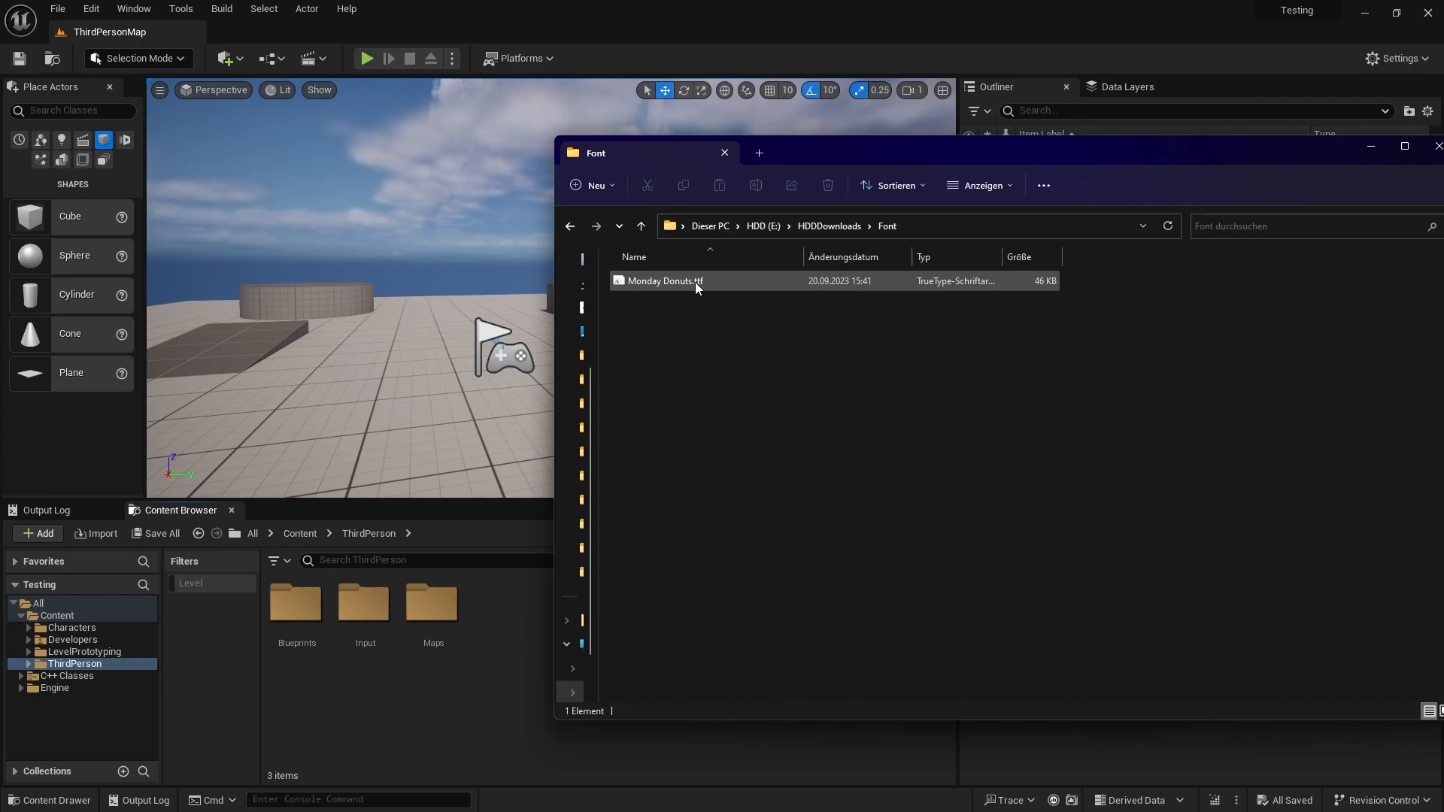
Step: Import Monday Donuts.ttf, applying the font-asset choice to all items in Font Face Import Options
left_click(664, 282)
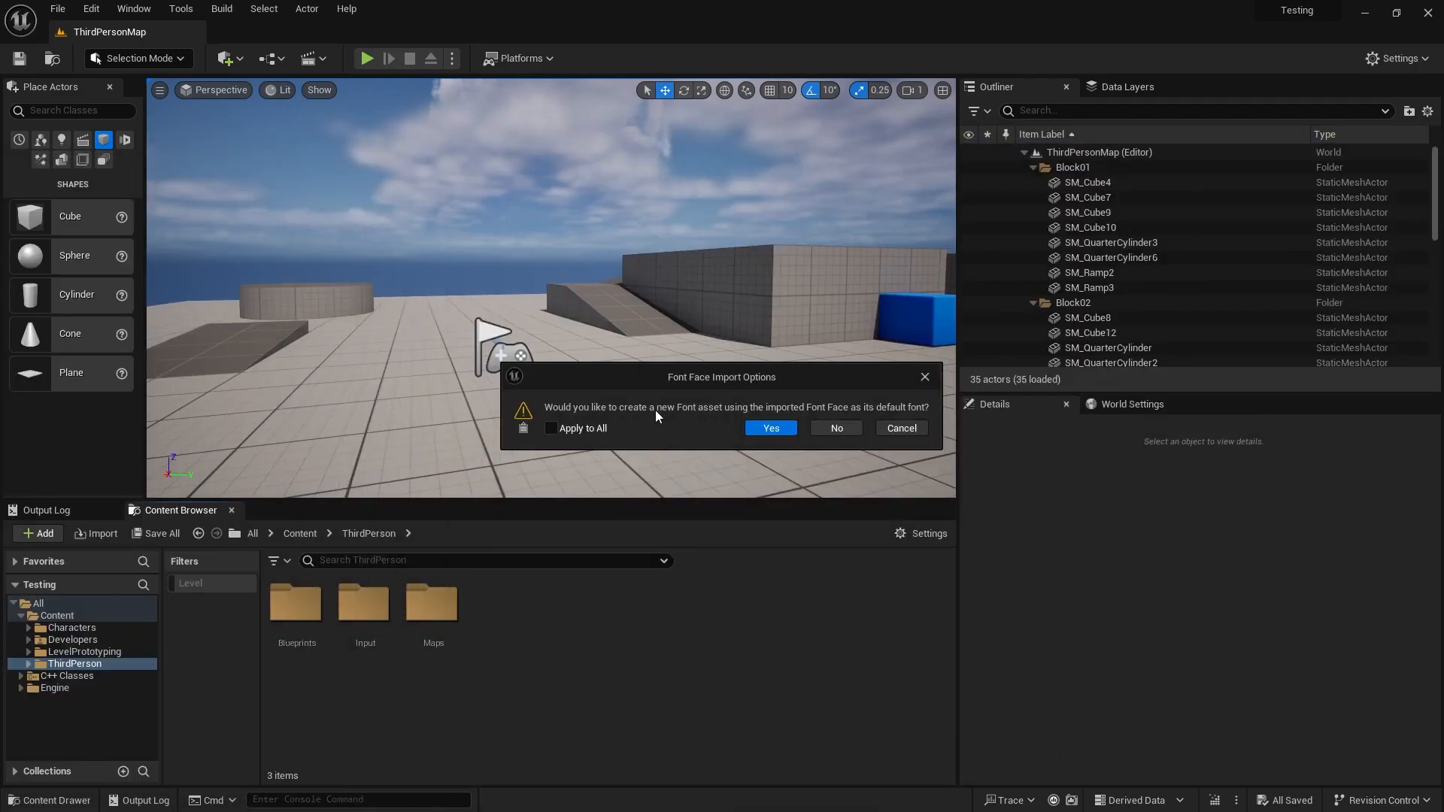
mouse_move(552, 429)
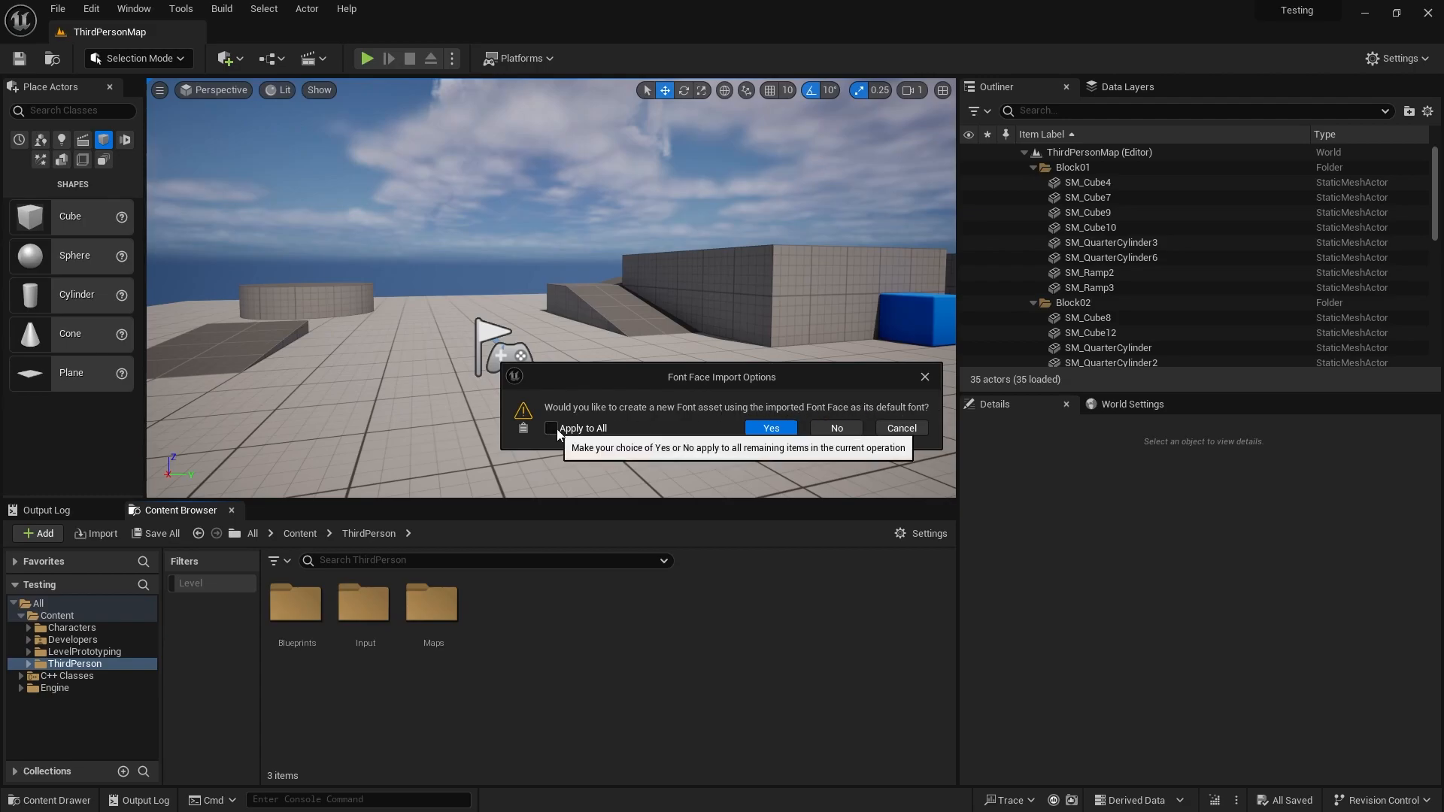
left_click(770, 427)
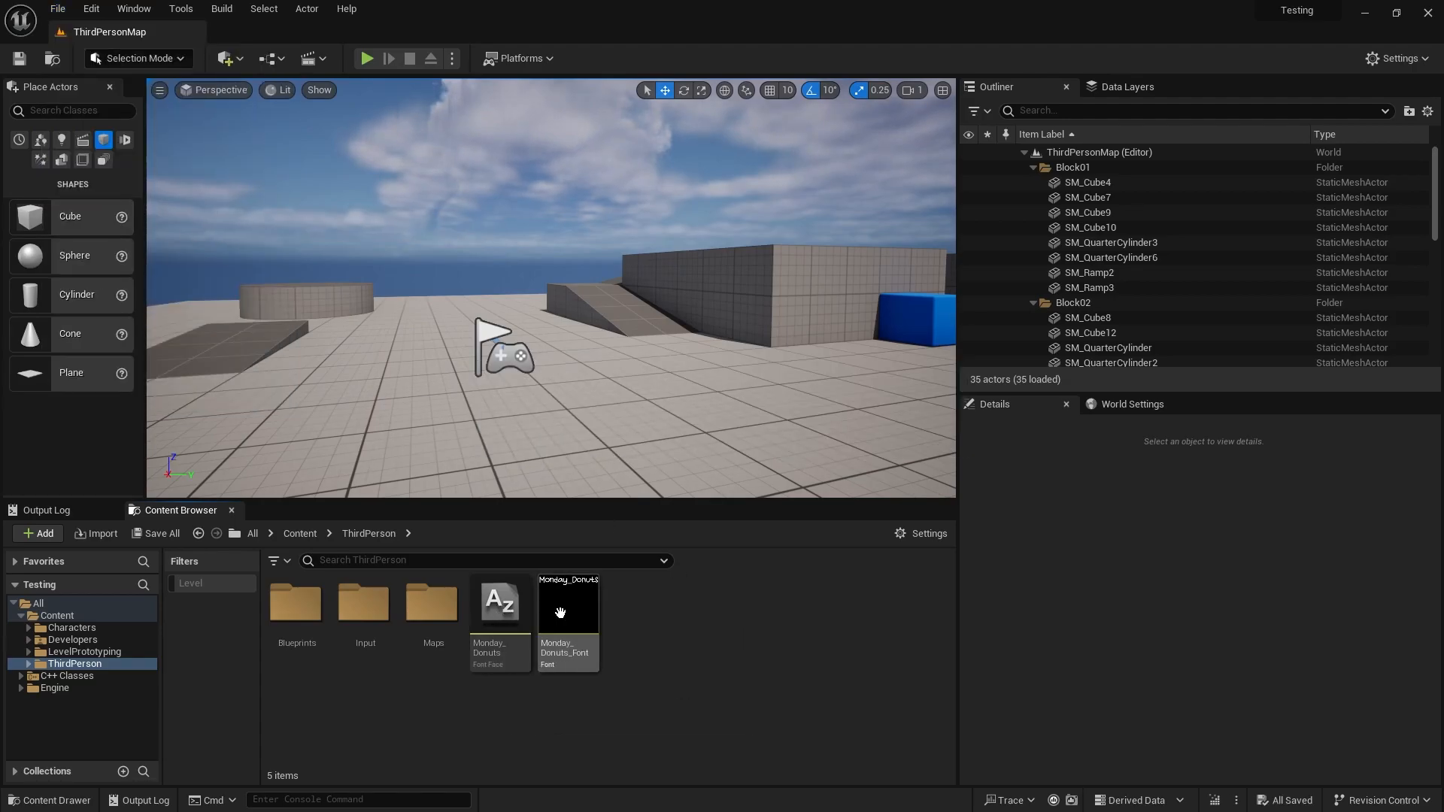
mouse_move(432, 603)
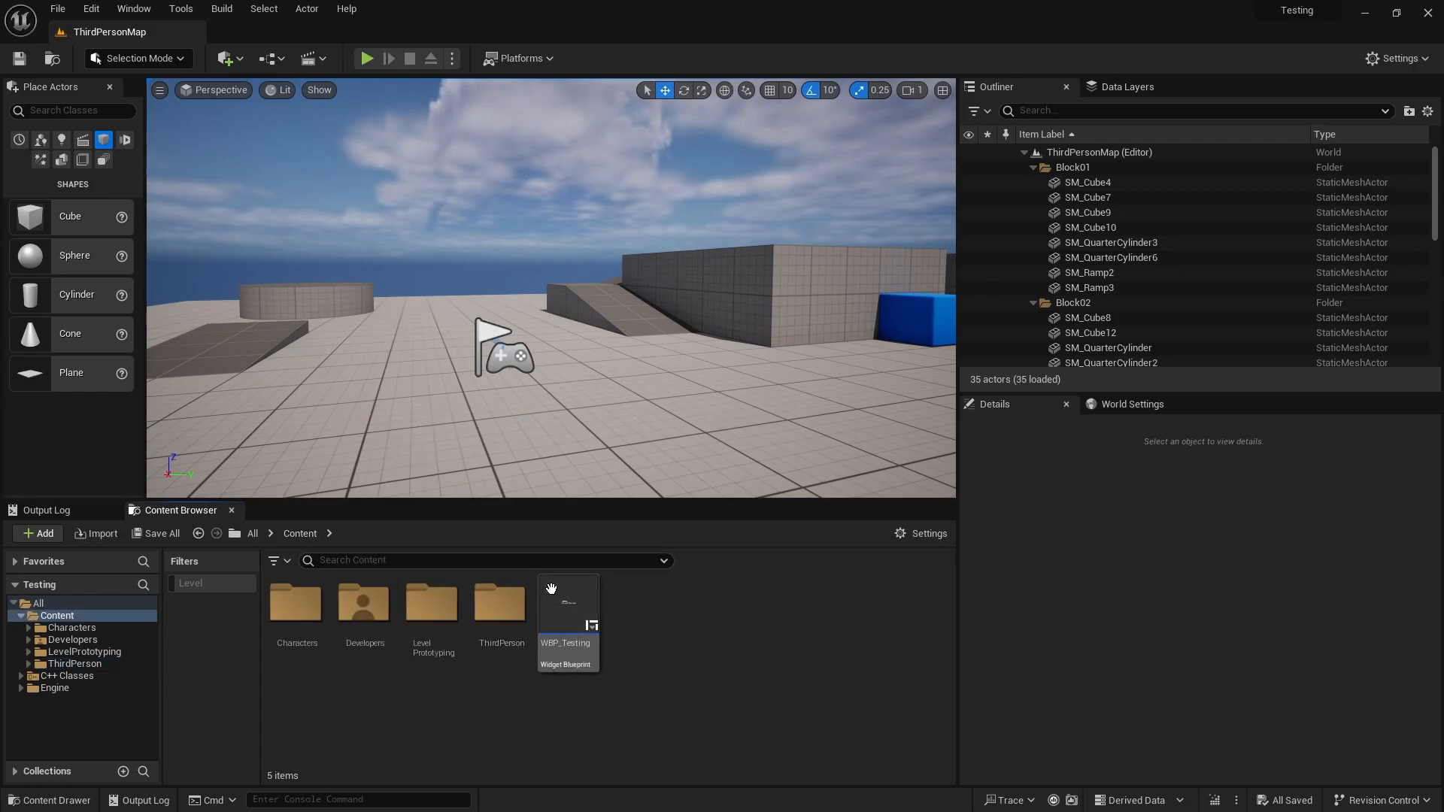
Step: Open WBP_Testing and set its text block's Font Family to Monday_Donuts_Font
double_click(567, 603)
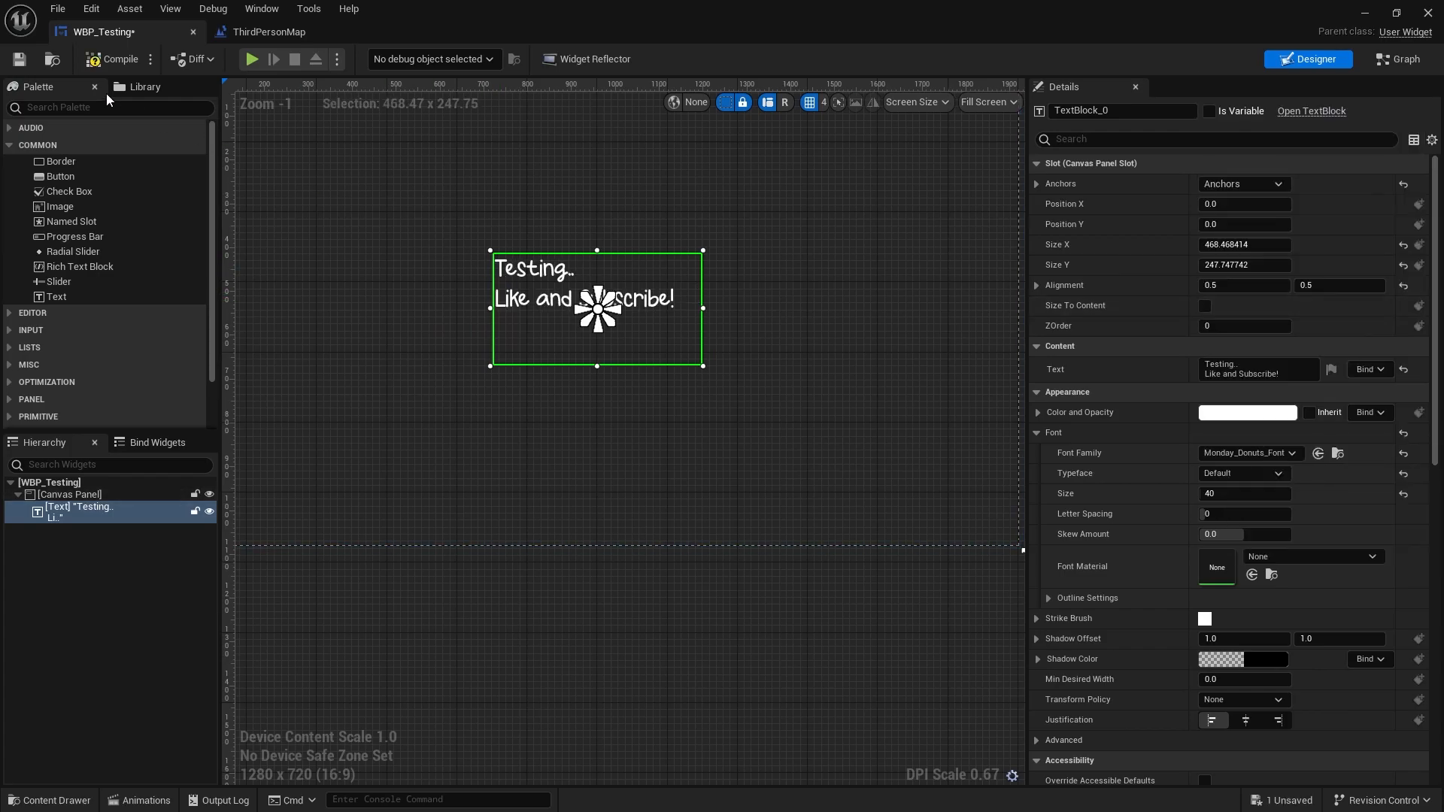
Step: Play ThirdPersonMap to verify the widget text in Monday Donuts, then stop the test
left_click(265, 31)
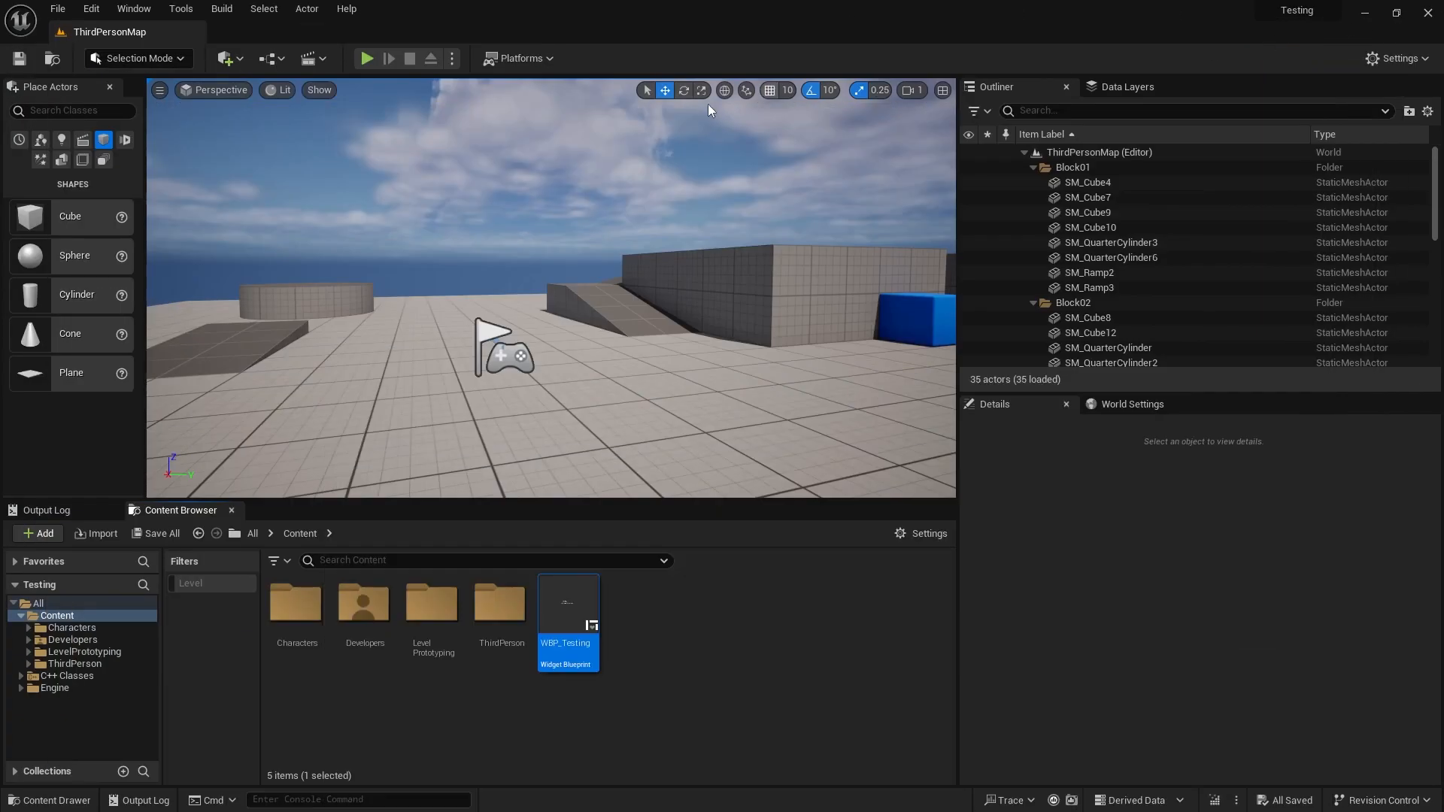
left_click(367, 59)
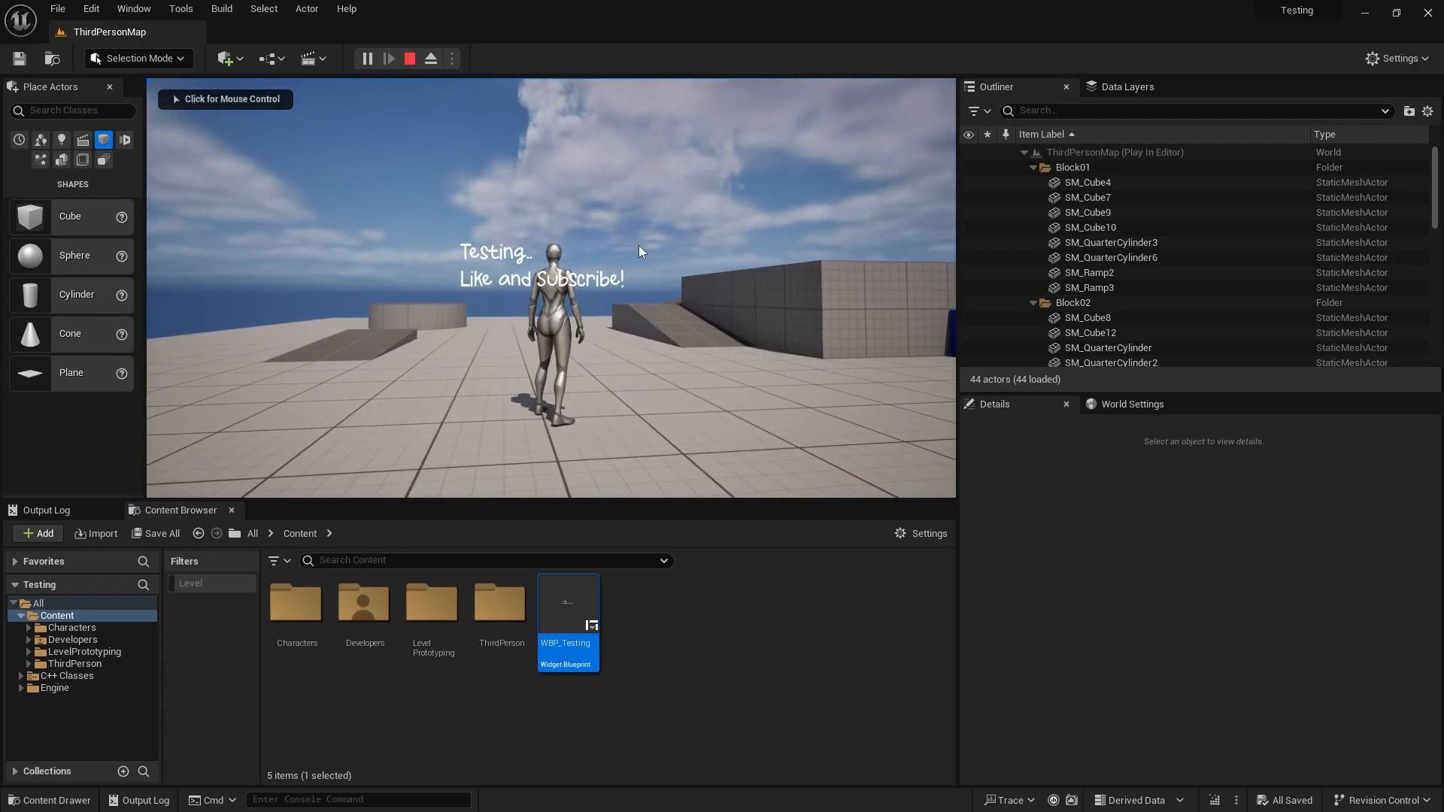
left_click(409, 58)
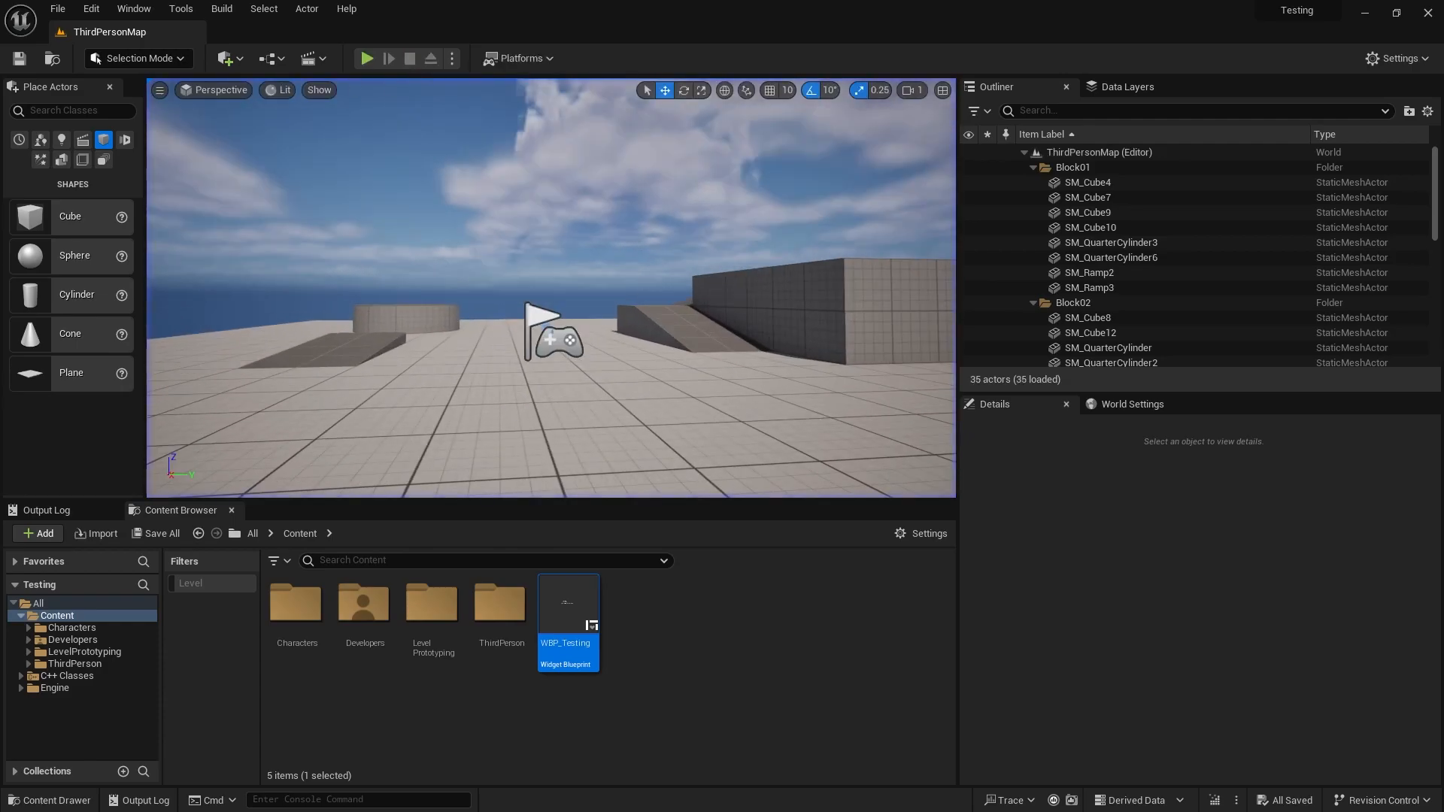